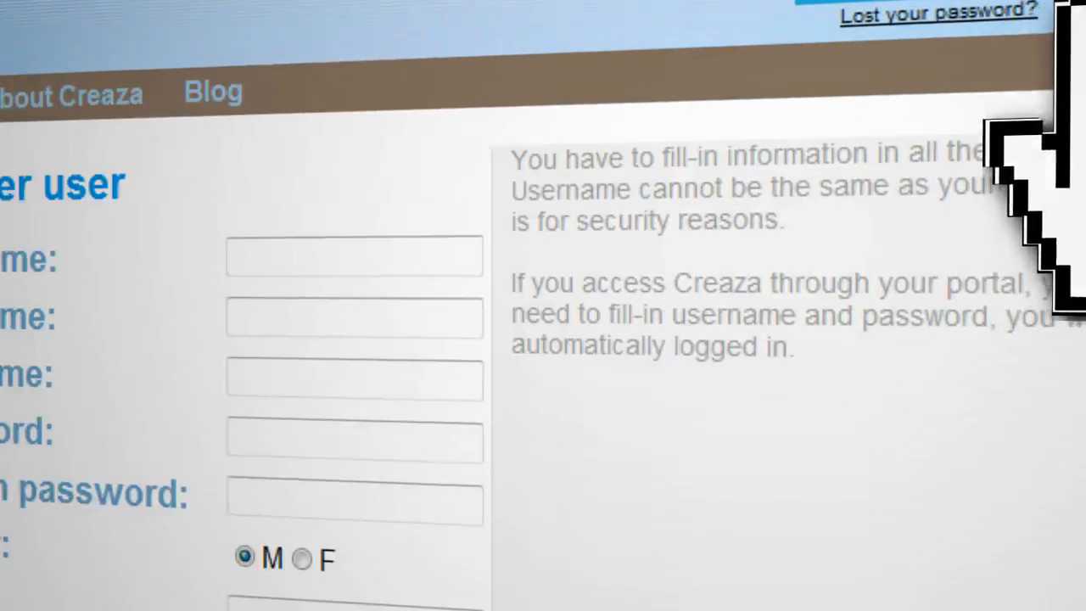
Step: Submit the filled-in registration form with Continue to create the new Creaza account
{"action": "scroll", "scroll_direction": "down", "scroll_amount": 3}
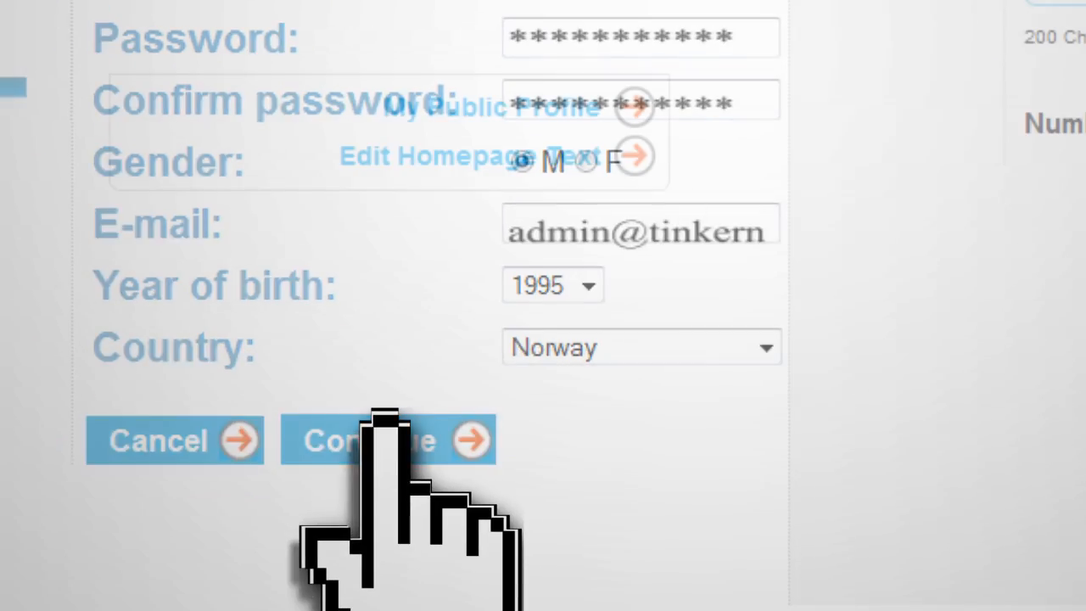
{"action": "left_click", "coordinate": [387, 439]}
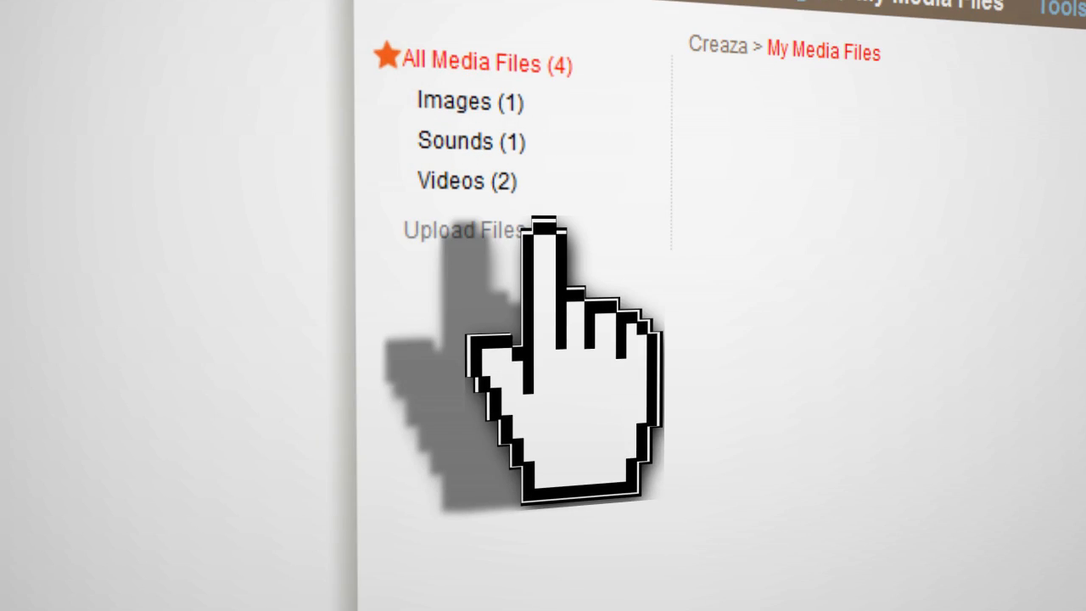
Step: Upload screencast.avi, background.png and my_title_song.mp3 to My Media Files, then go to Tools
{"action": "left_click", "coordinate": [465, 231]}
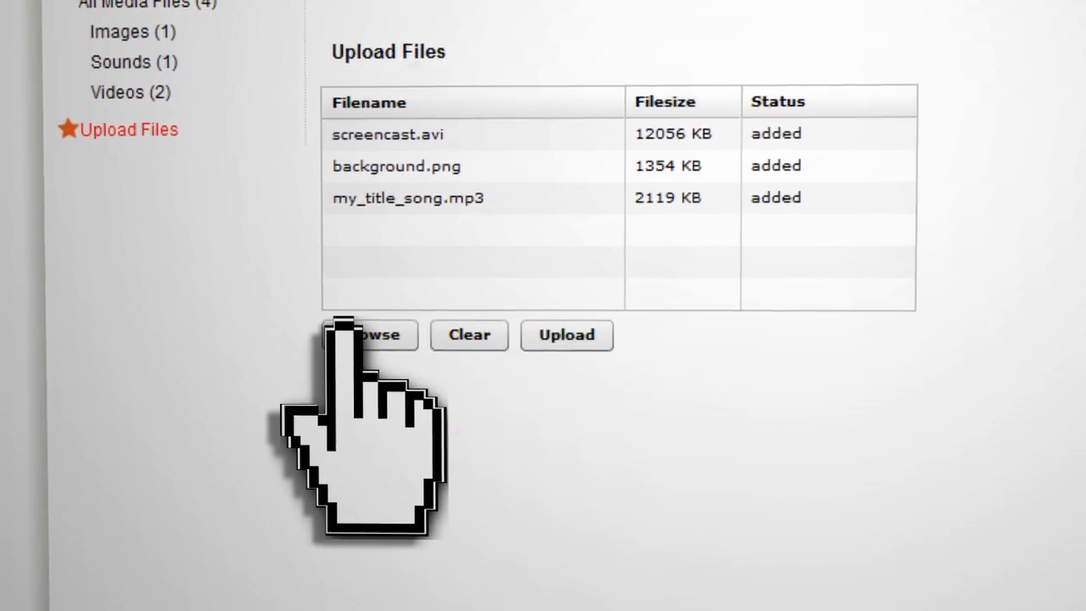
{"action": "left_click", "coordinate": [567, 334]}
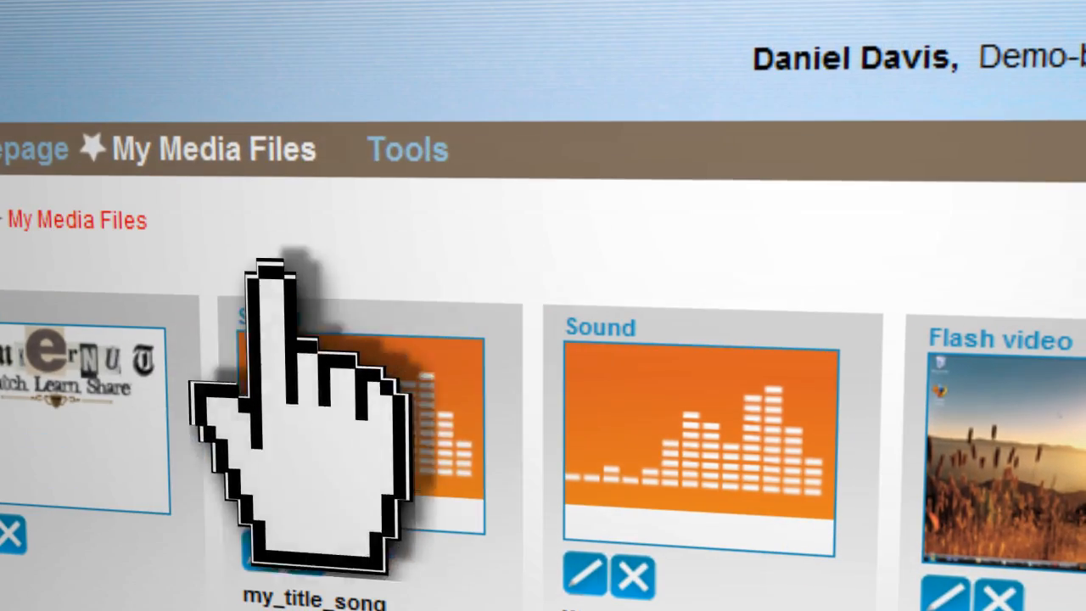
{"action": "left_click", "coordinate": [407, 150]}
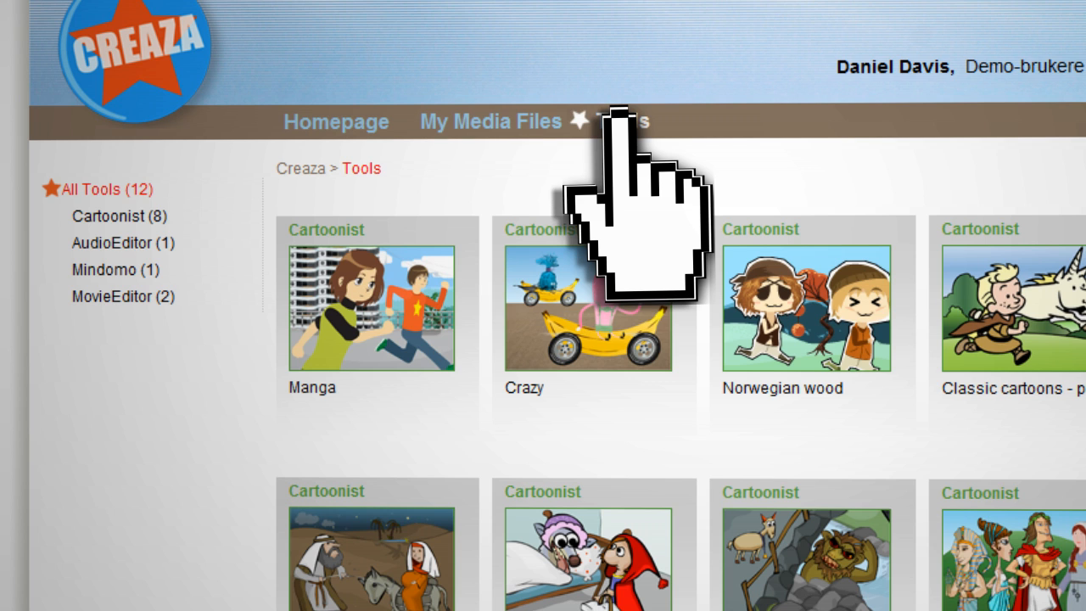
Step: Filter the tools gallery to the Mindomo category with its single mind-mapping tool
{"action": "left_click", "coordinate": [105, 268]}
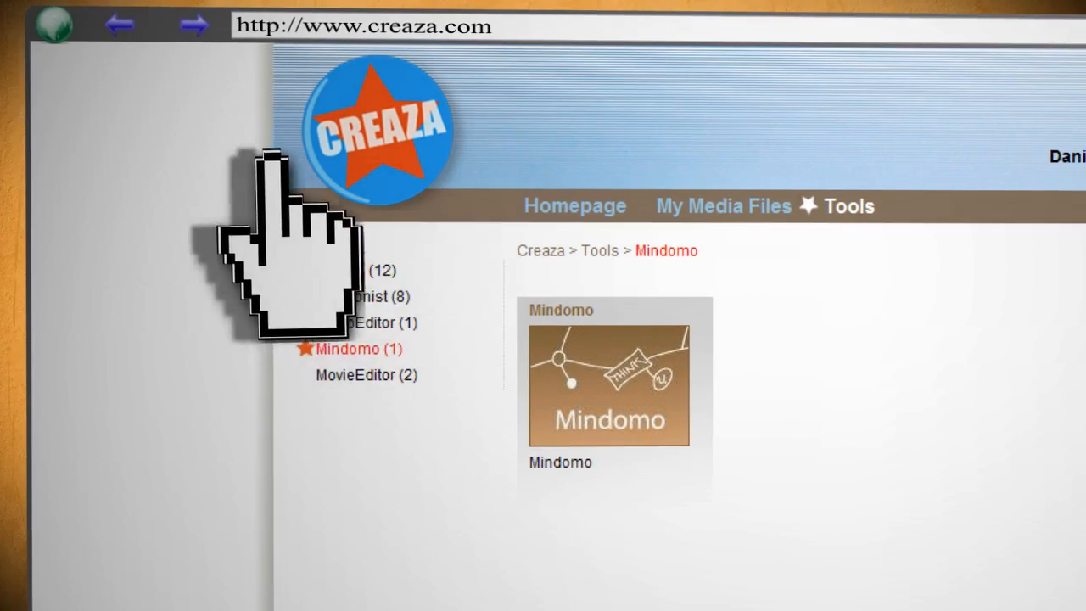
Step: Build a Manga cartoon with a character and speech bubble, then return to the Cartoonist templates
{"action": "left_click", "coordinate": [373, 295]}
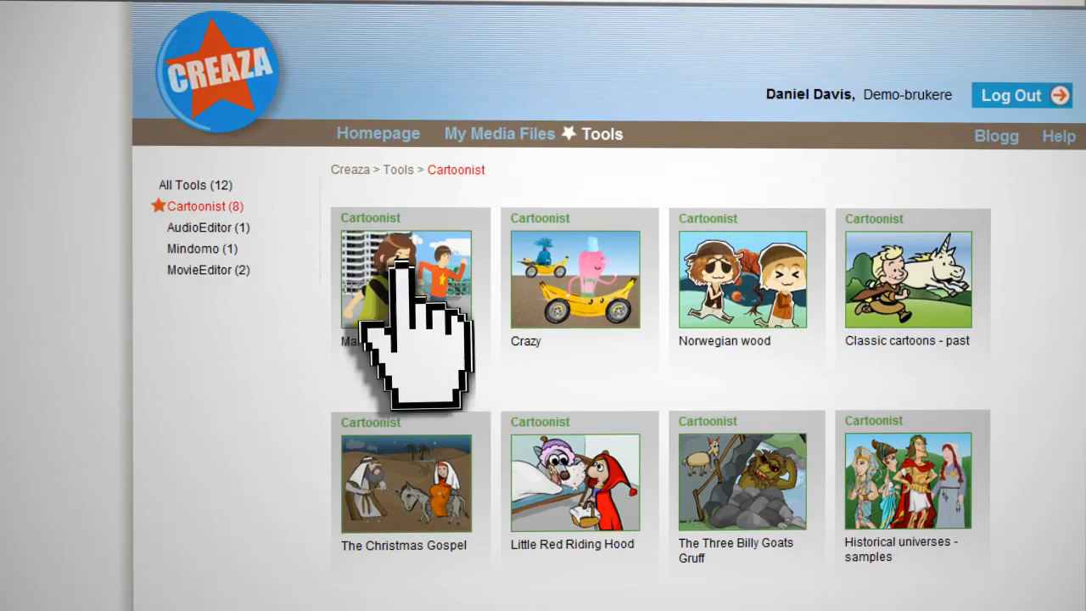
{"action": "left_click", "coordinate": [407, 280]}
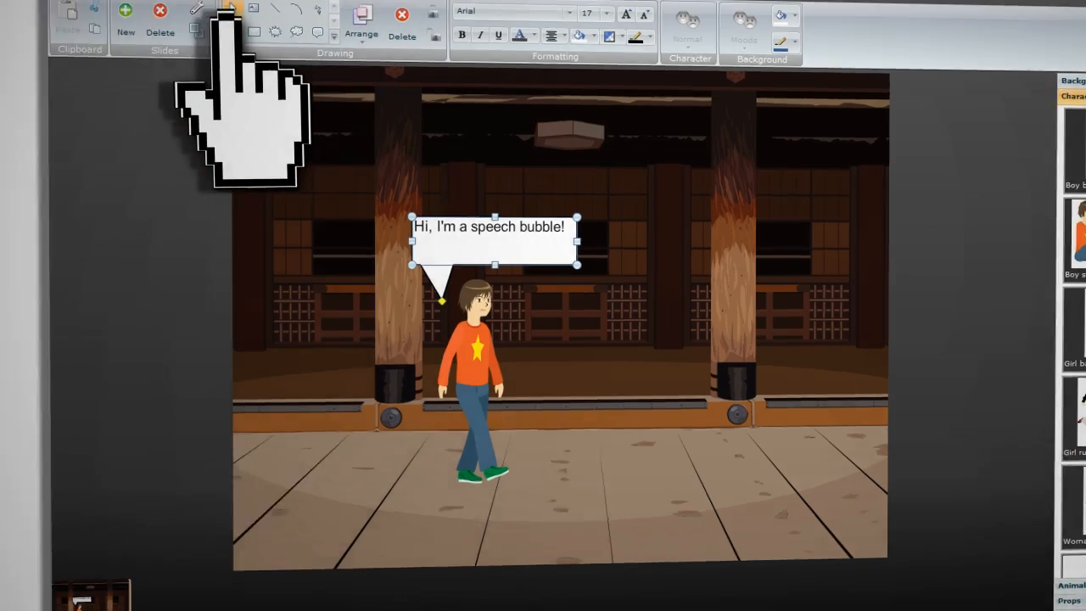
{"action": "left_click", "coordinate": [126, 17]}
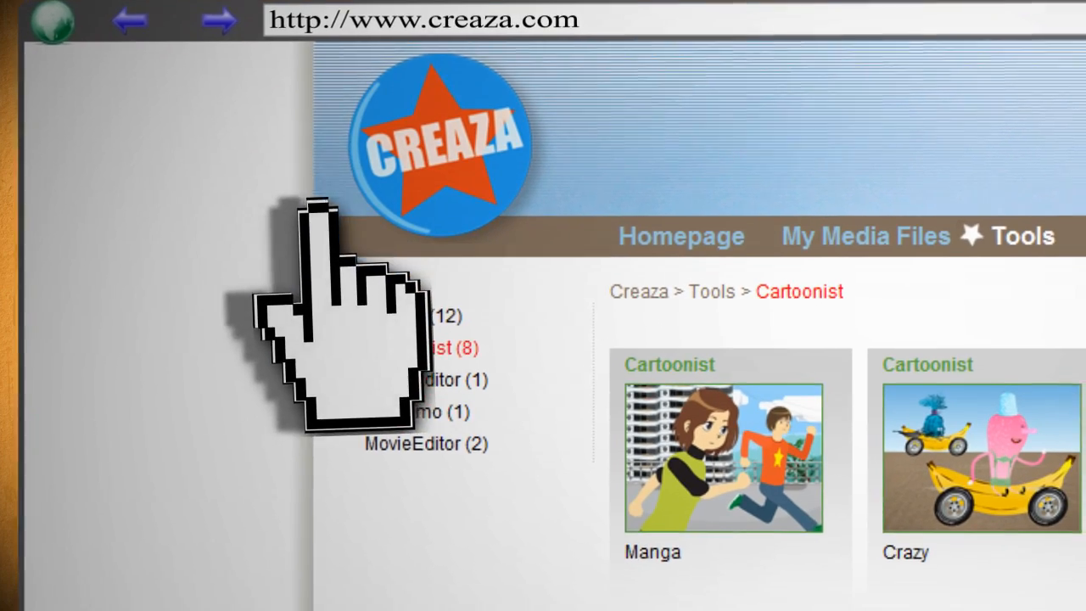
Step: Filter the tools gallery to MovieEditor, showing Urban lifestyle and Creative storytelling
{"action": "left_click", "coordinate": [438, 346]}
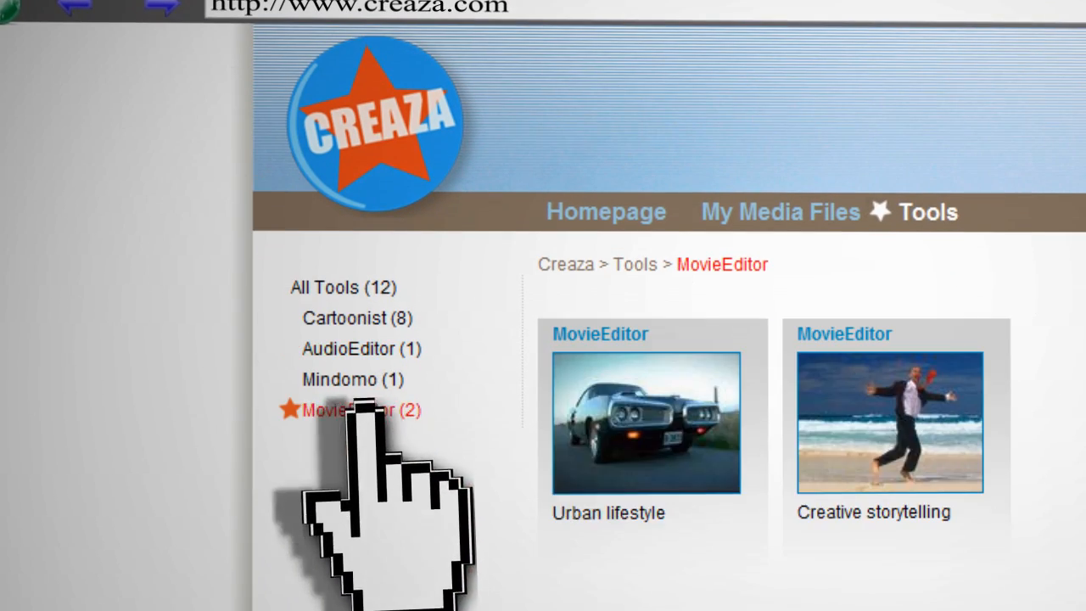
Step: Assemble a Creative storytelling movie with logo, text, video and sound, then return to MovieEditor templates
{"action": "left_click", "coordinate": [889, 421]}
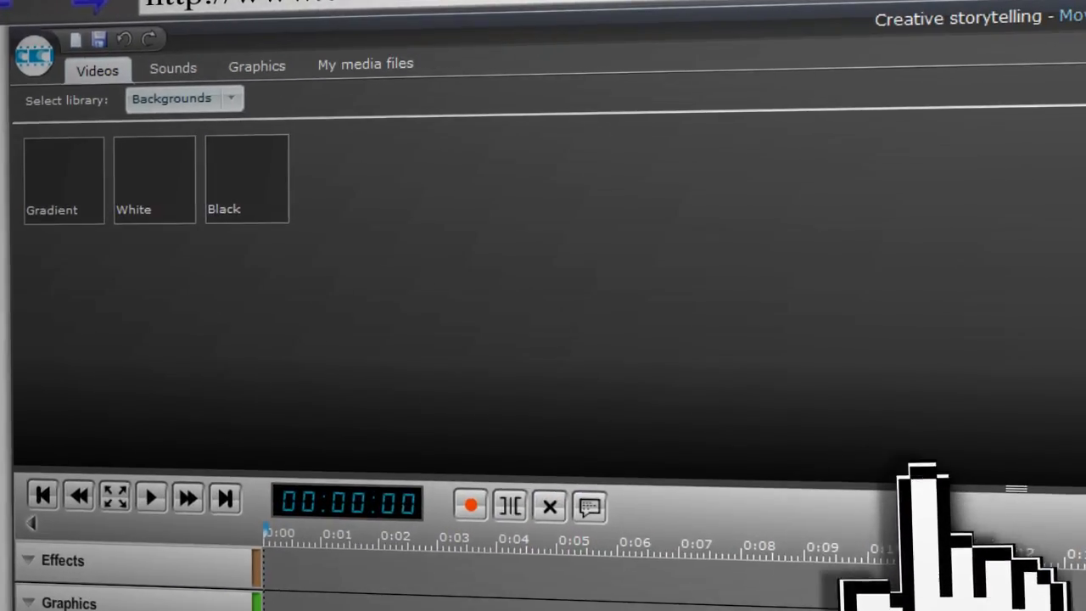
{"action": "left_click", "coordinate": [364, 65]}
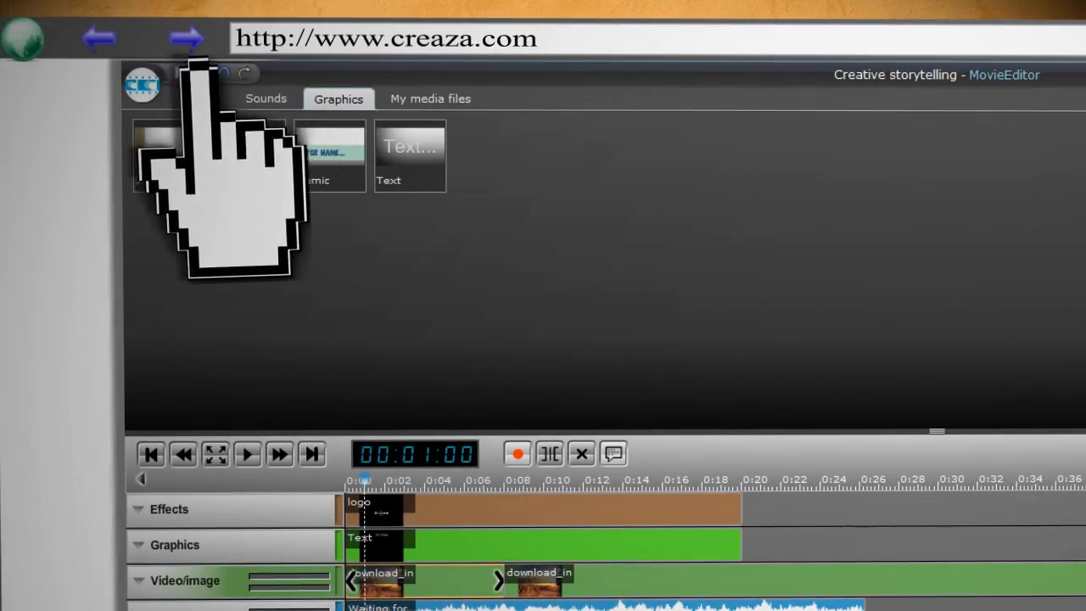
{"action": "left_click", "coordinate": [185, 38]}
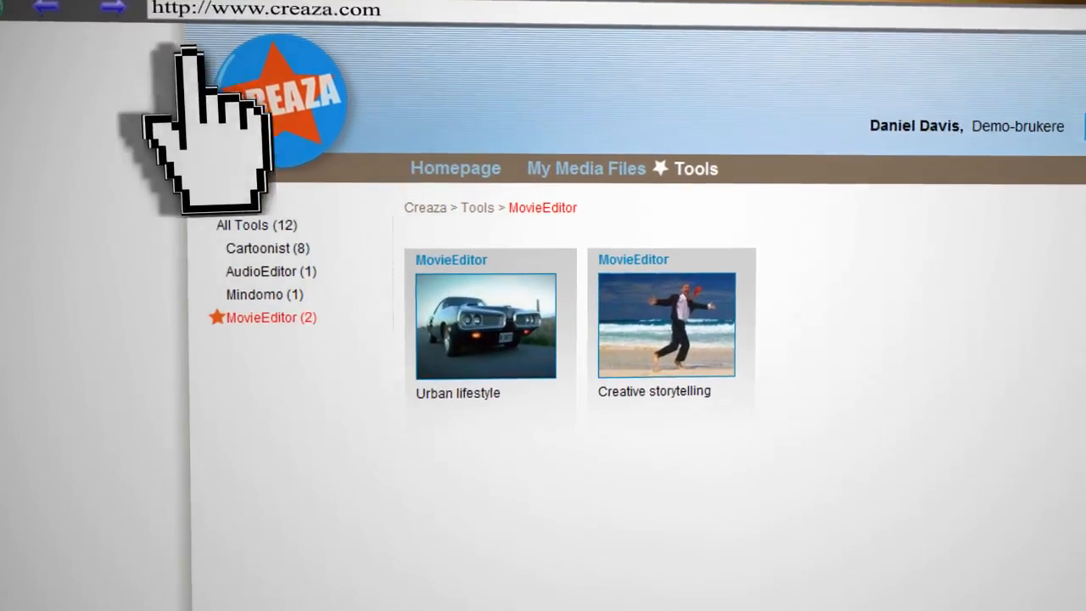
Step: From the homepage, play the saved Manga cartoon in the My Cartoons collection
{"action": "left_click", "coordinate": [455, 168]}
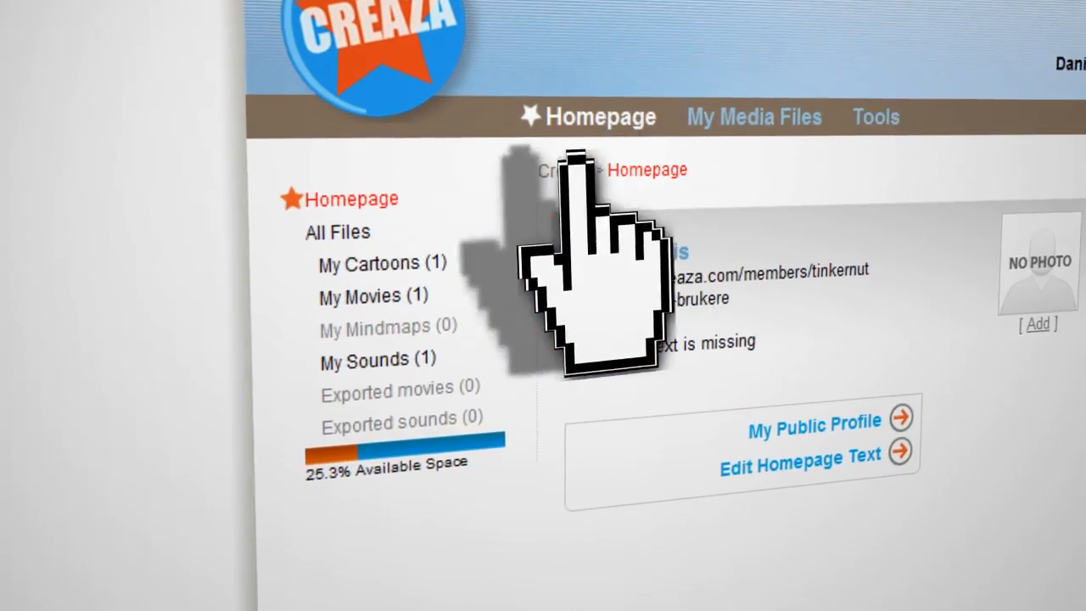
{"action": "left_click", "coordinate": [368, 263]}
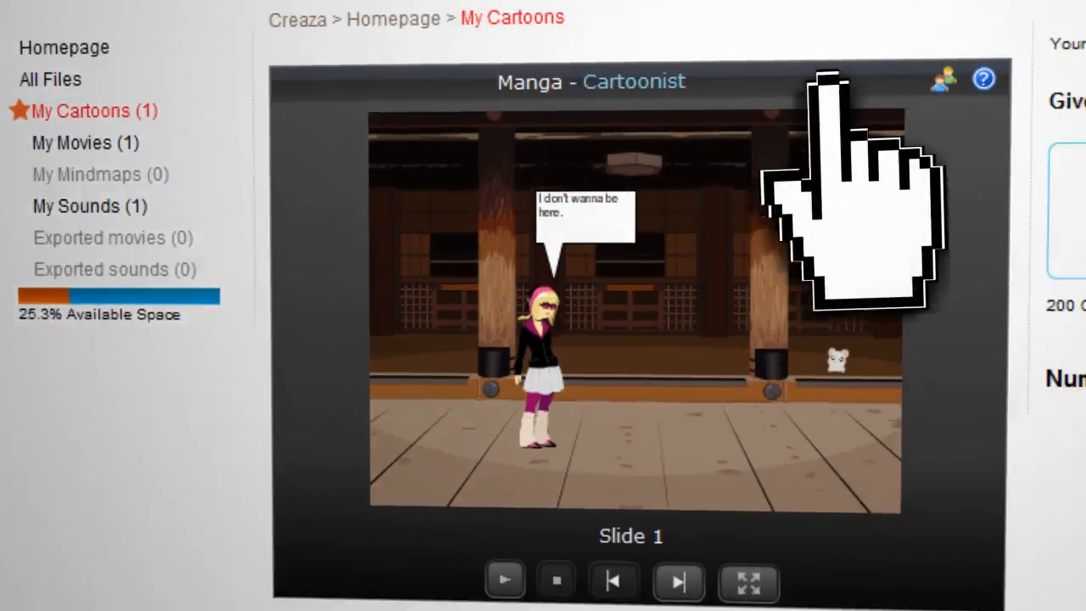